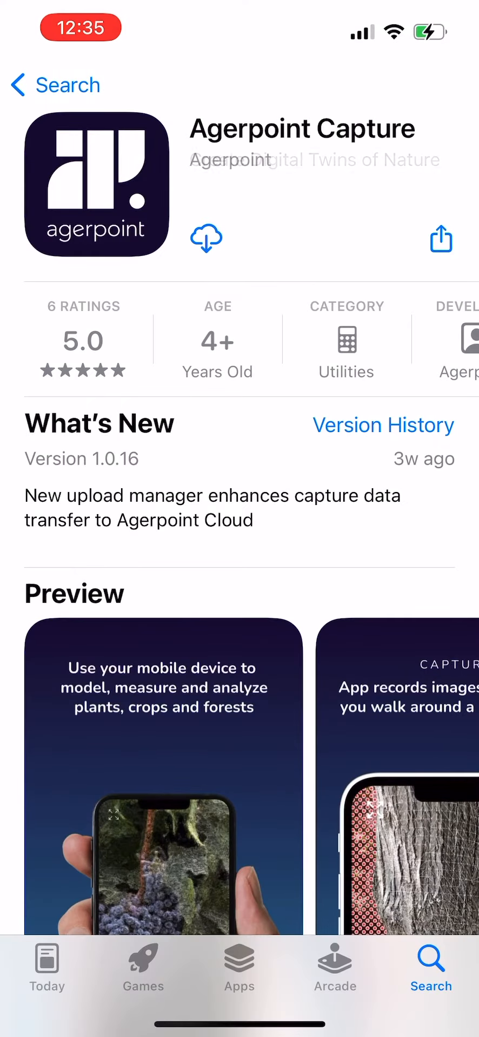
# Start installing Agerpoint Capture from its App Store page.
pyautogui.click(206, 238)
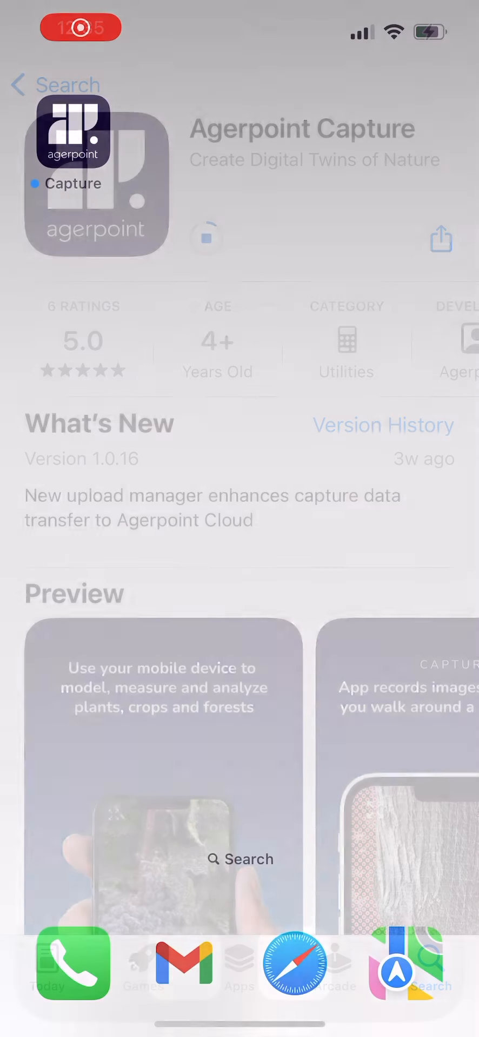
# Launch the new app and grant it camera access for scanning.
pyautogui.click(71, 132)
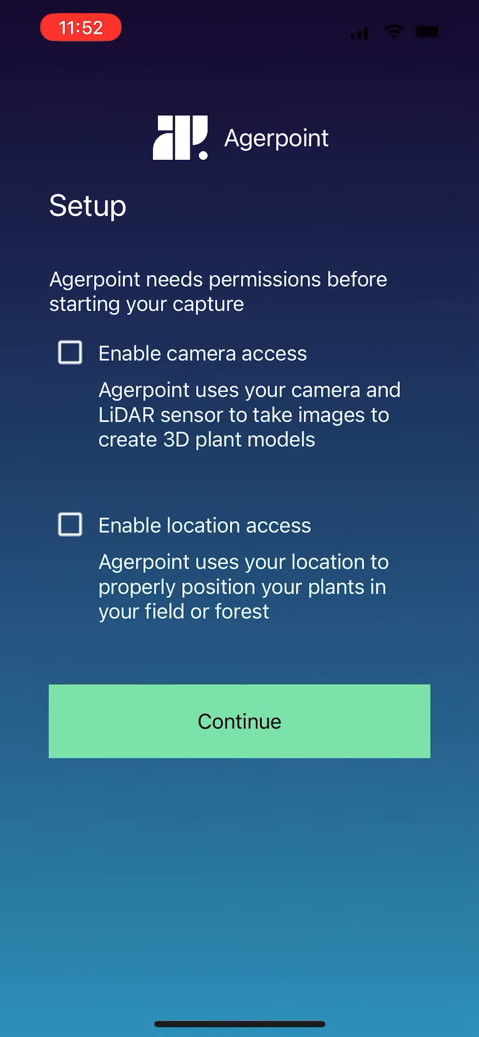
pyautogui.click(69, 353)
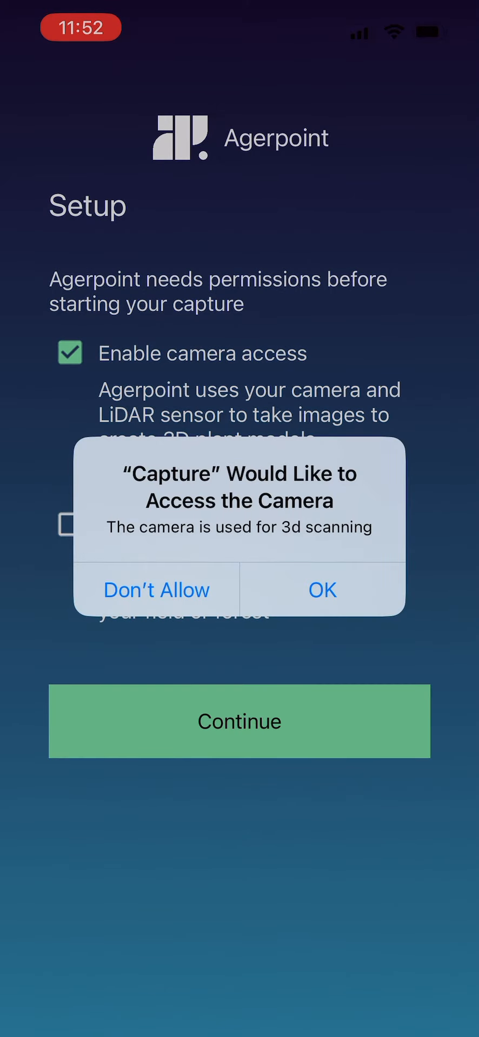
pyautogui.click(322, 589)
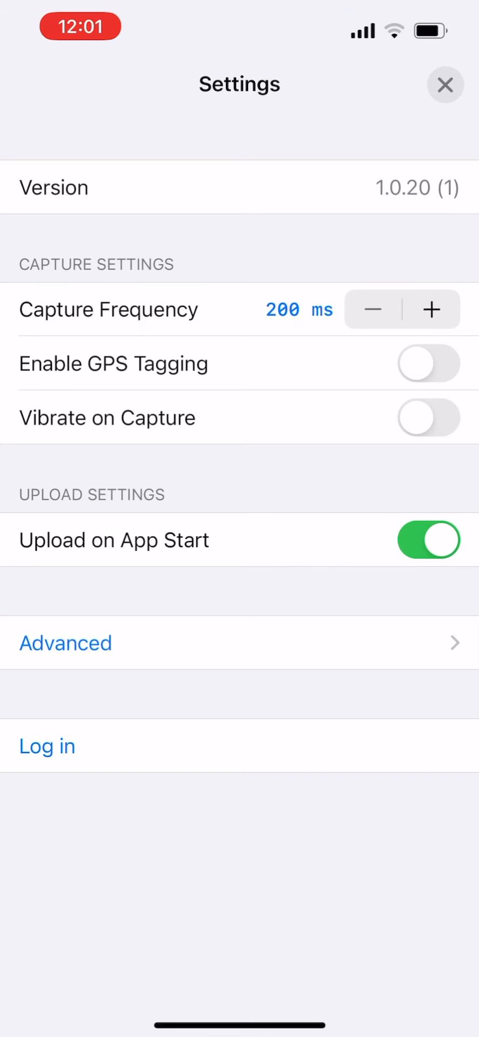
# Switch on Enable GPS Tagging and Vibrate on Capture, then leave Settings.
pyautogui.click(428, 363)
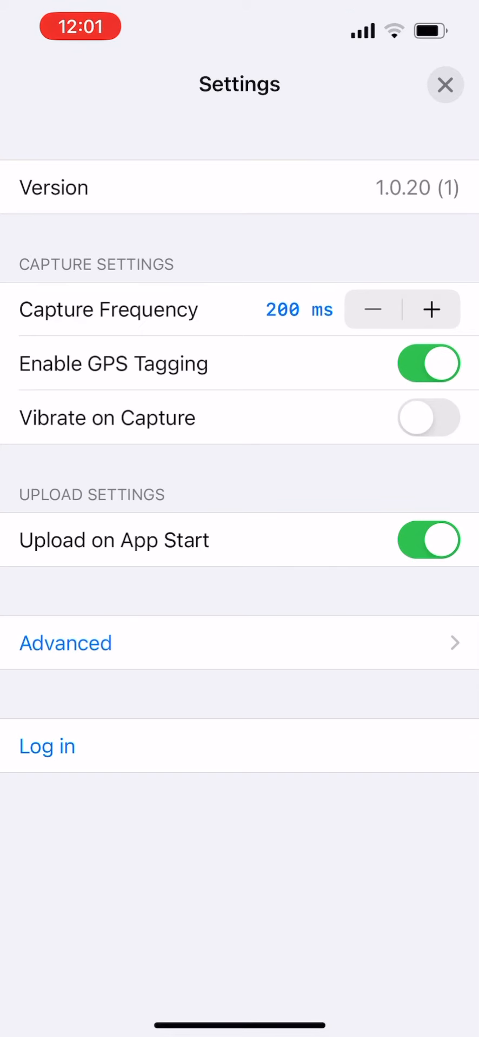
pyautogui.click(428, 417)
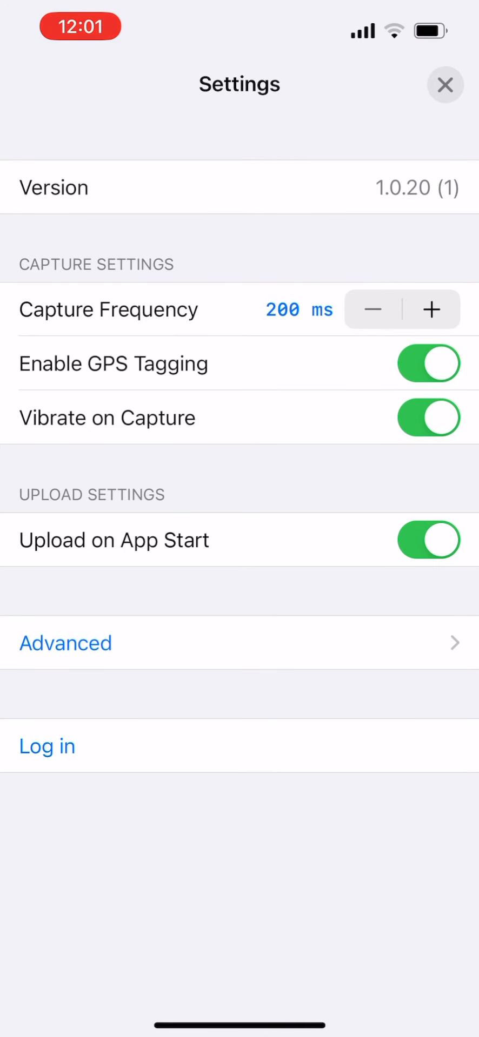
pyautogui.click(445, 85)
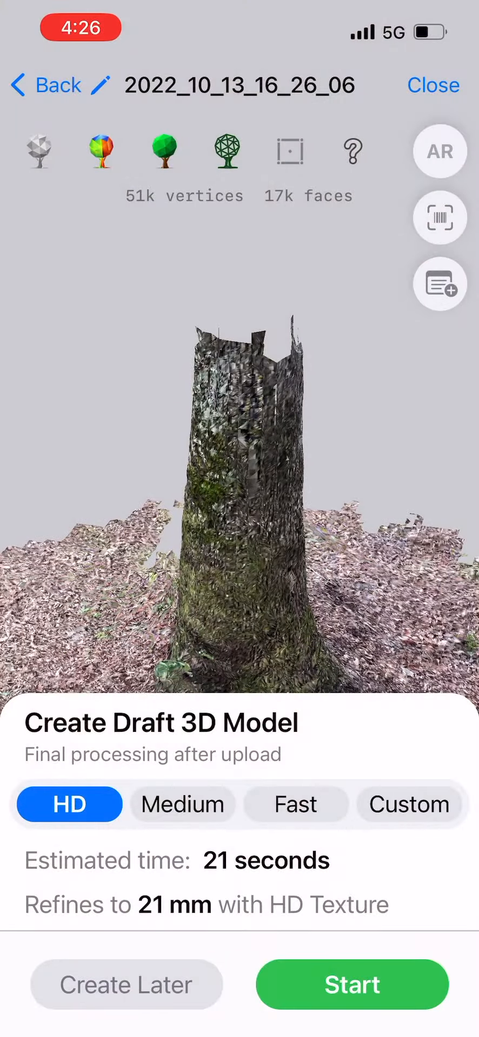
# Build the HD draft model and save the capture title as 'Red Oak'.
pyautogui.click(353, 985)
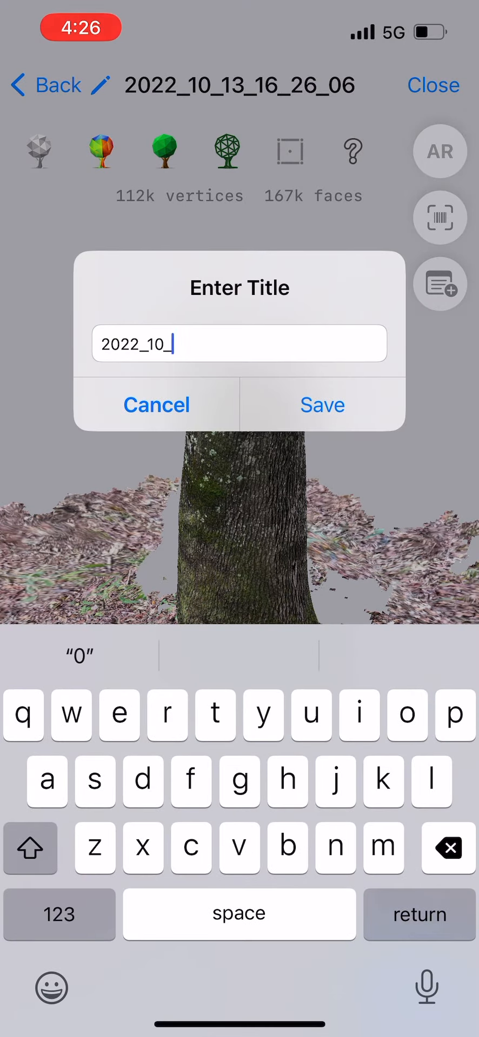
pyautogui.write('Red Oak')
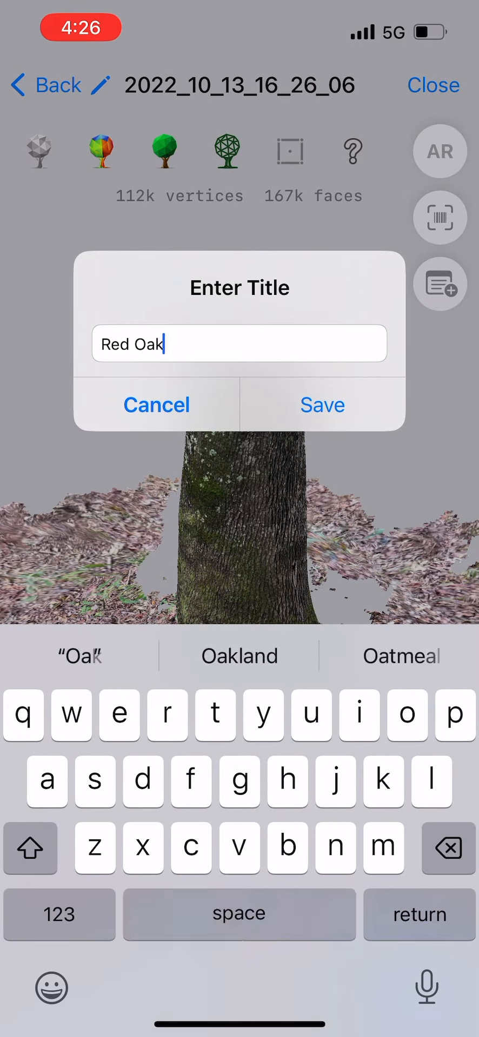
pyautogui.click(323, 404)
pyautogui.write('Re')
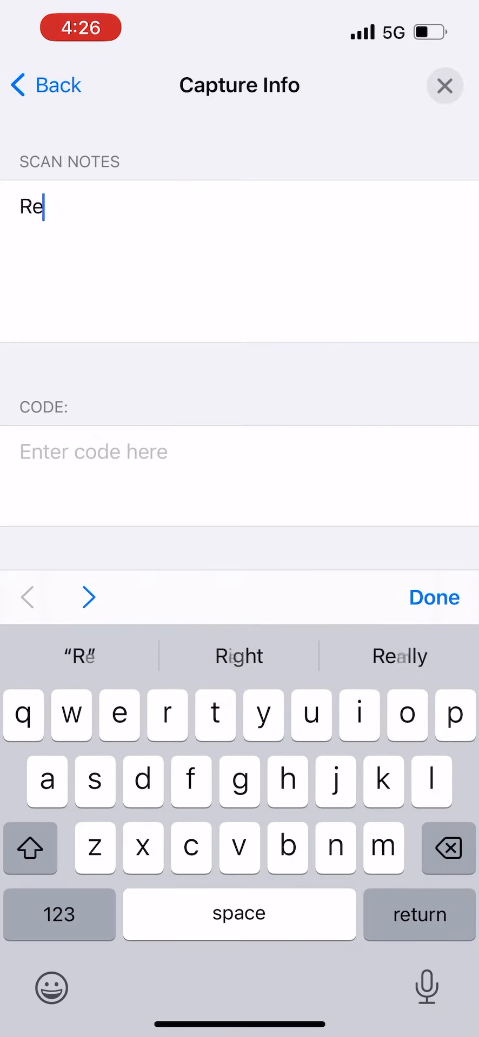
# Enter the scan note 'Recorded in Plot 72' and finish editing.
pyautogui.write('corded in Plot 72')
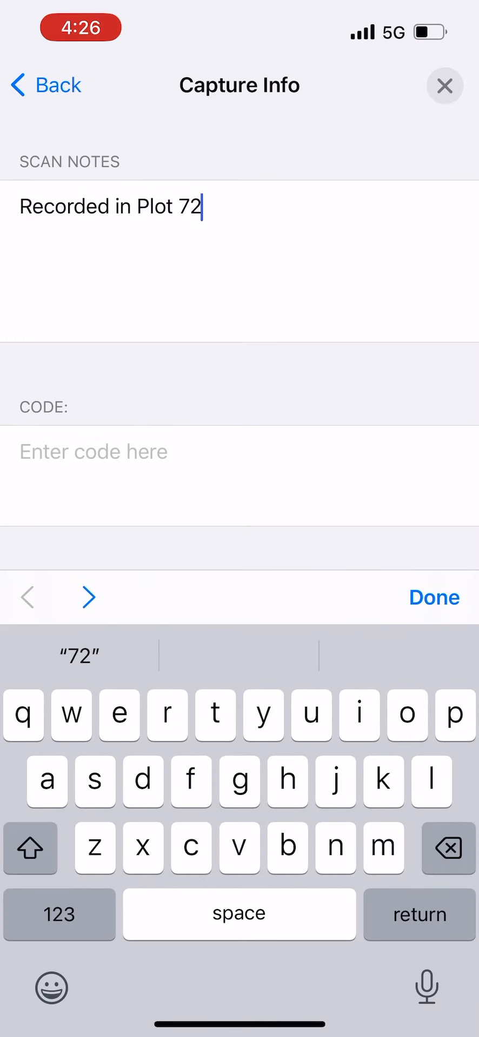
pyautogui.click(434, 597)
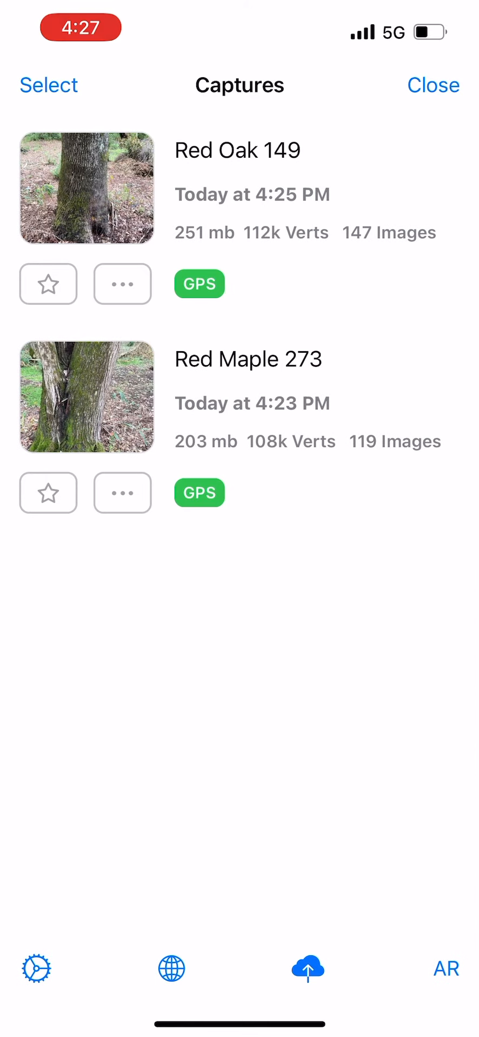
# Select Red Oak 149 and Red Maple 273 and add both captures to the upload queue.
pyautogui.click(48, 84)
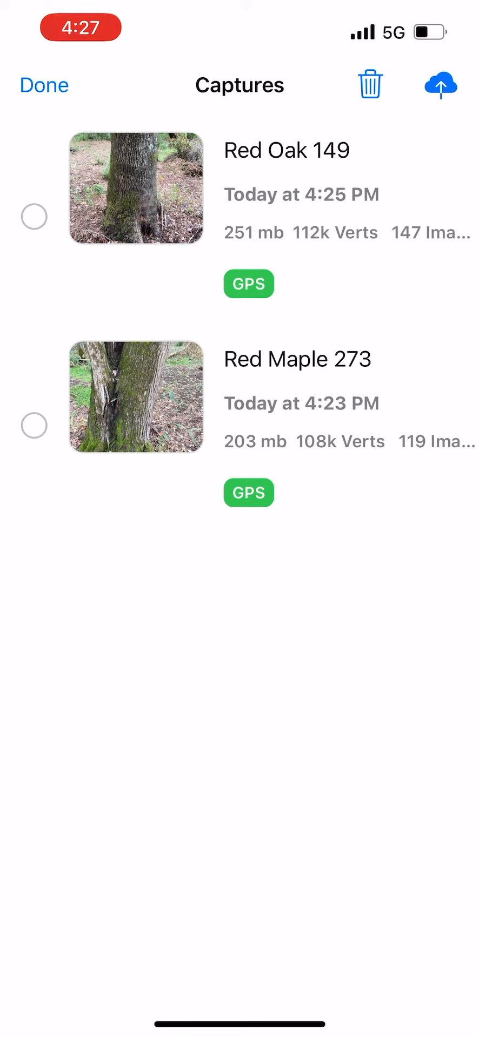
pyautogui.click(440, 84)
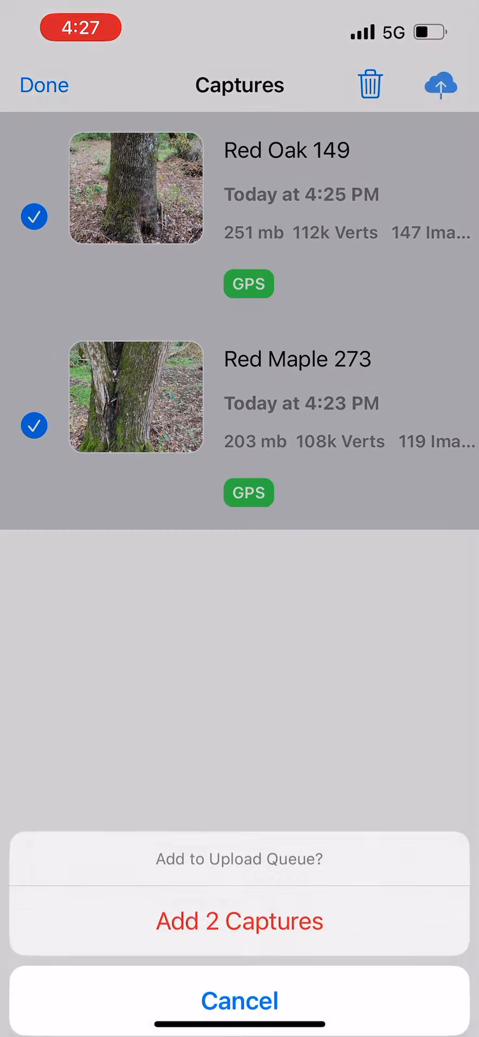
pyautogui.click(240, 920)
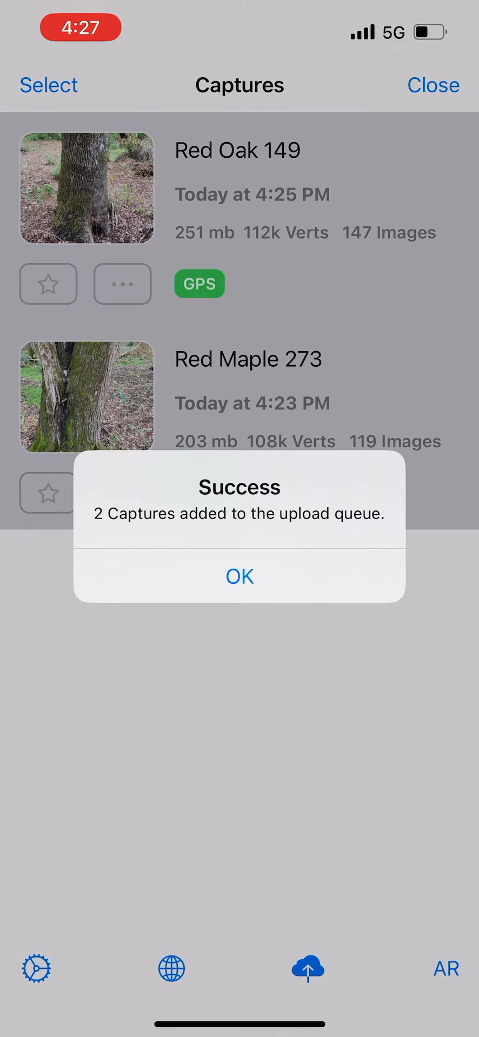
pyautogui.click(240, 576)
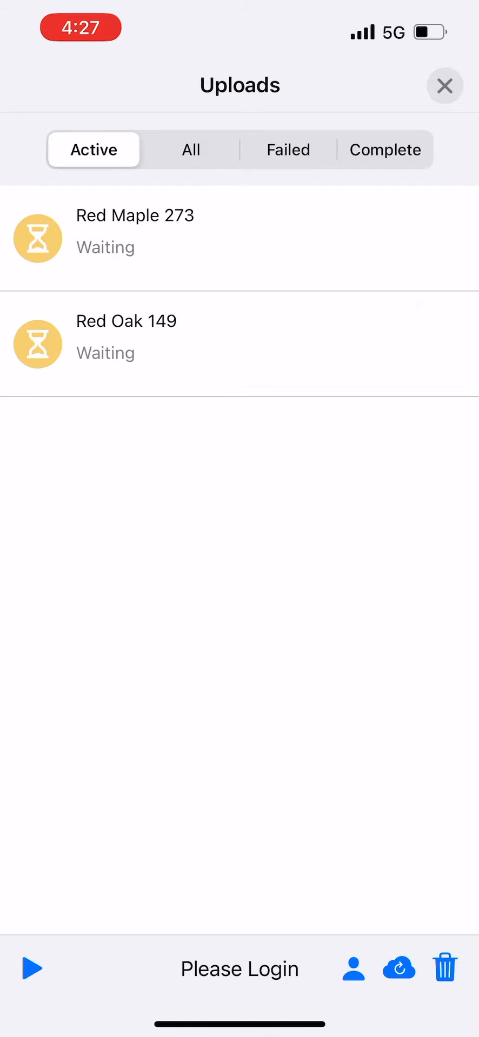
# Log in to the Agerpoint account from Uploads so both captures show as Uploaded.
pyautogui.click(353, 969)
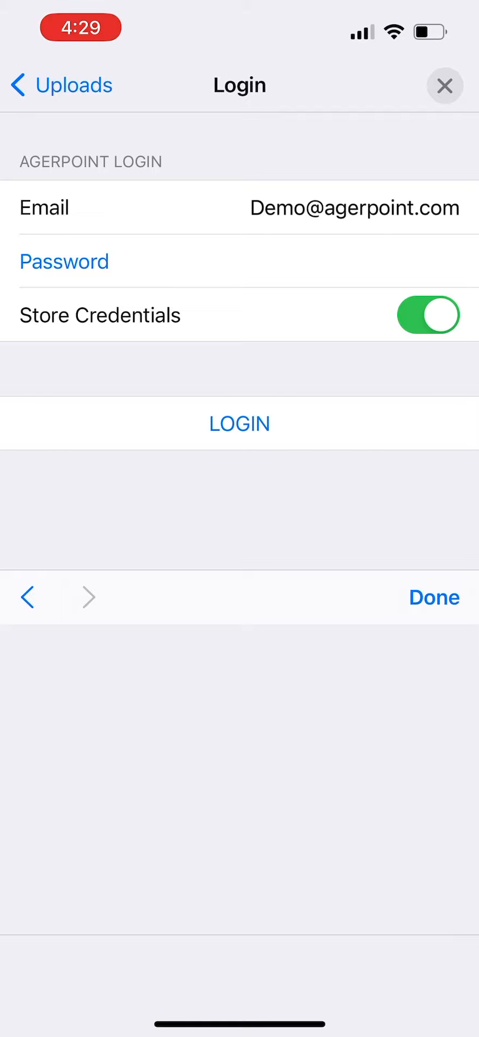
pyautogui.click(239, 424)
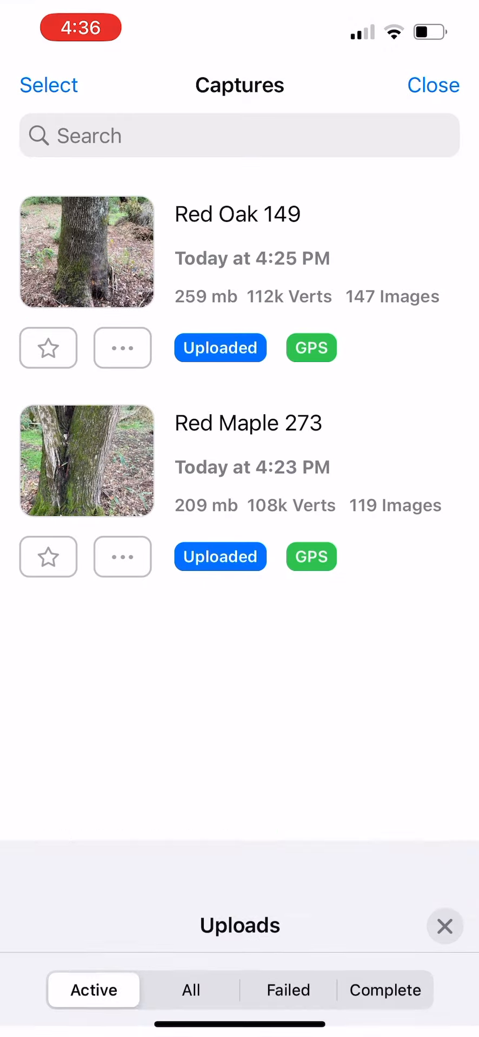
pyautogui.click(444, 926)
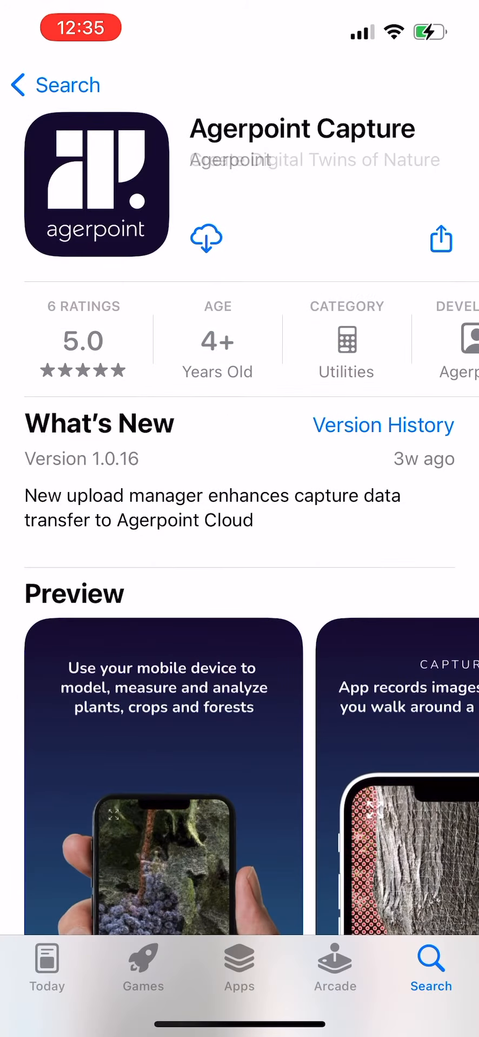
pyautogui.click(206, 239)
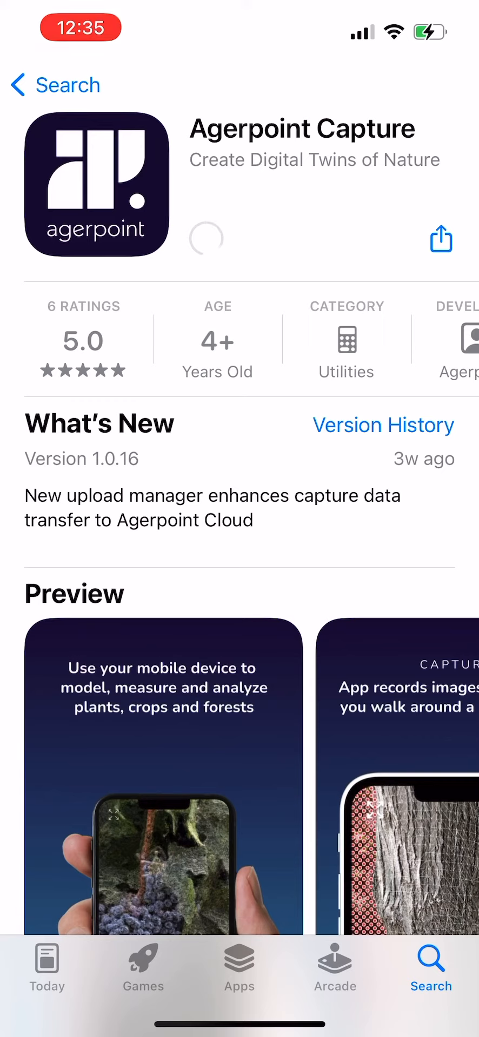
pyautogui.click(205, 239)
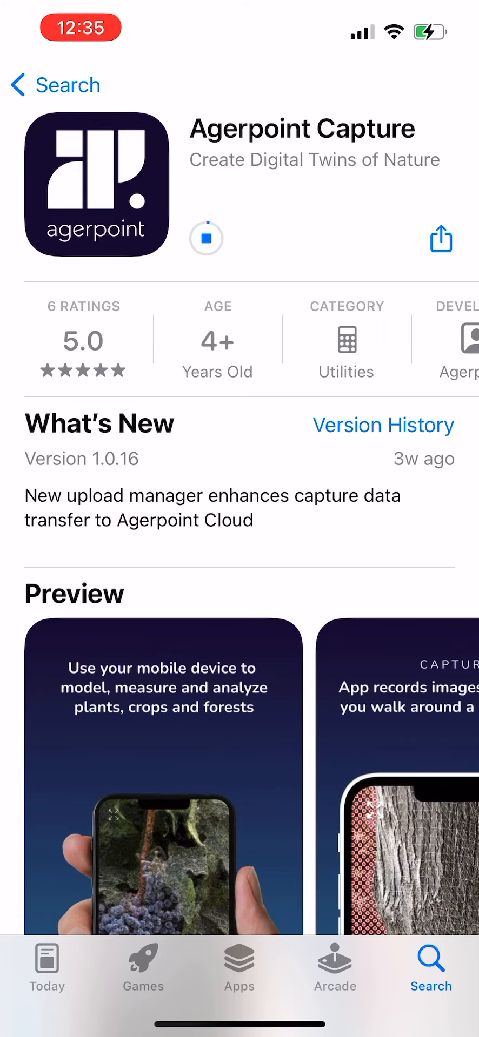